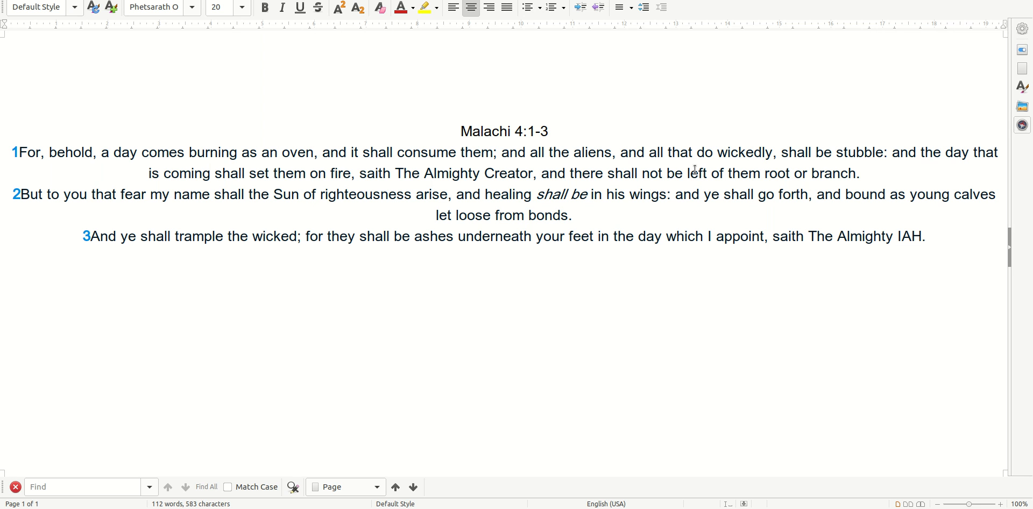
{"action": "left_click", "coordinate": [924, 236]}
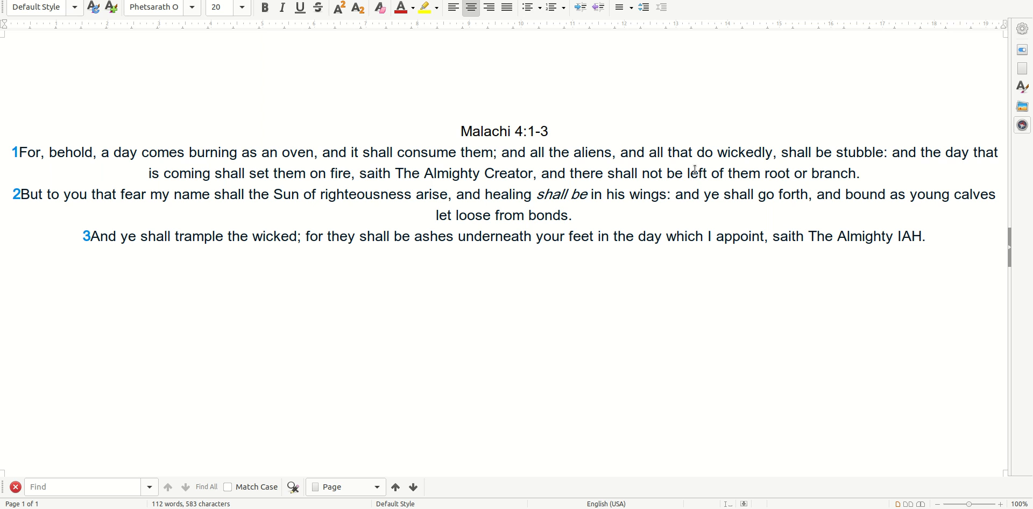
{"action": "left_click", "coordinate": [924, 235]}
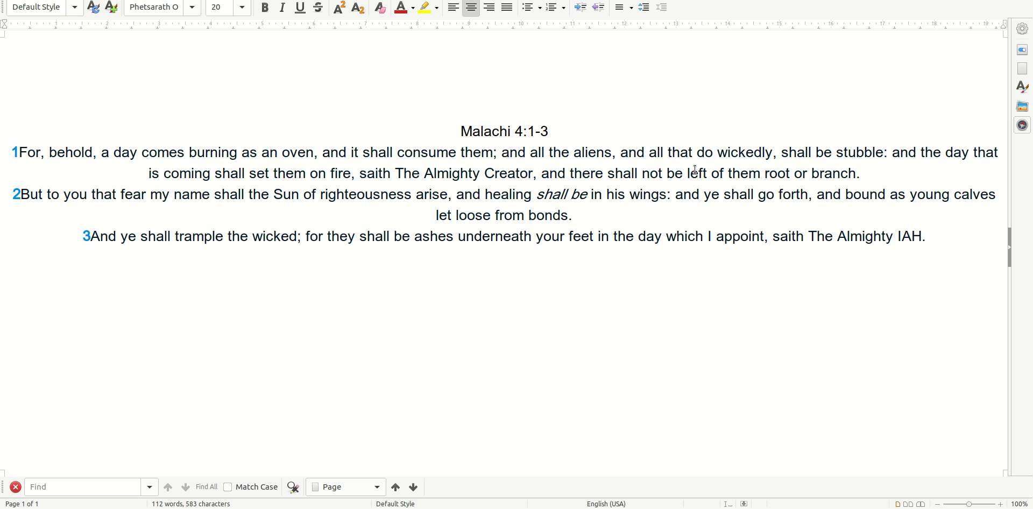
{"action": "left_click", "coordinate": [925, 236]}
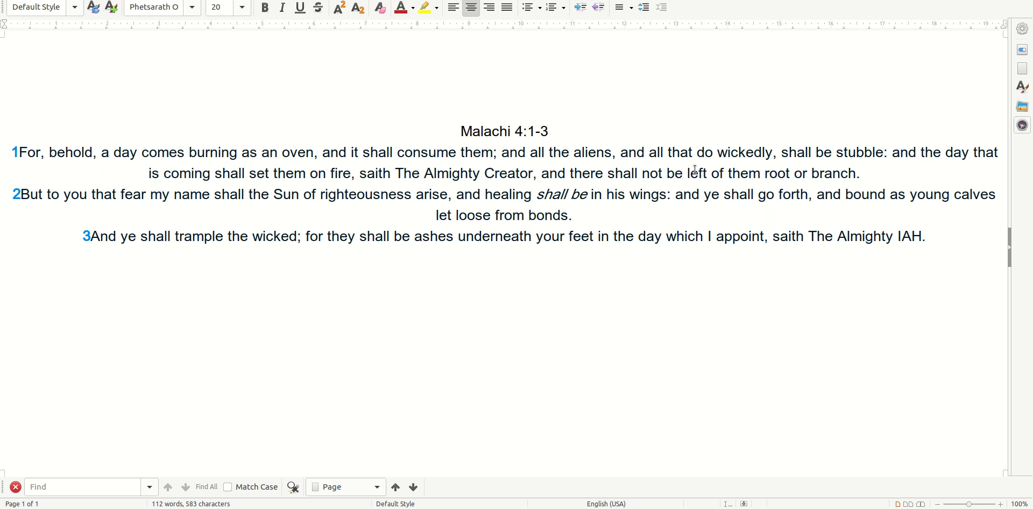
{"action": "left_click", "coordinate": [924, 236]}
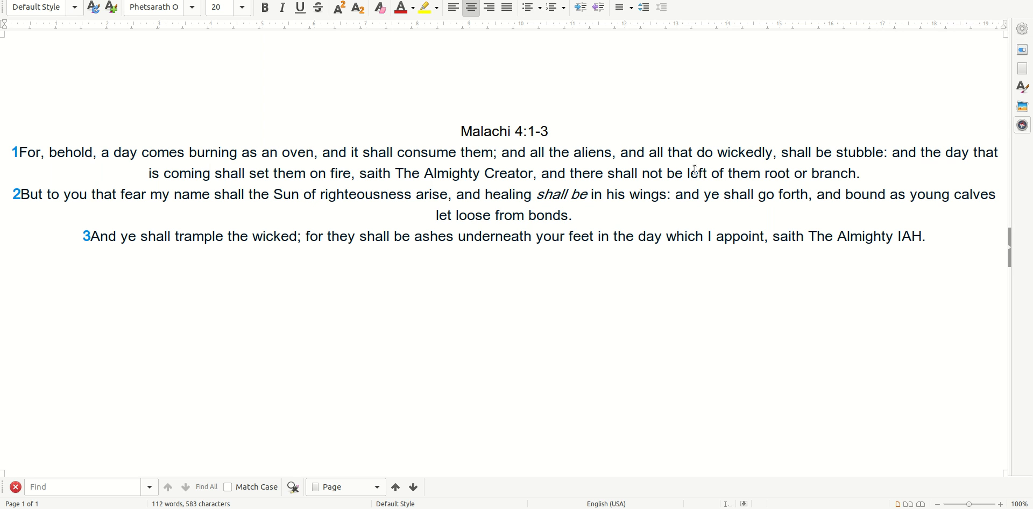
{"action": "left_click", "coordinate": [924, 236]}
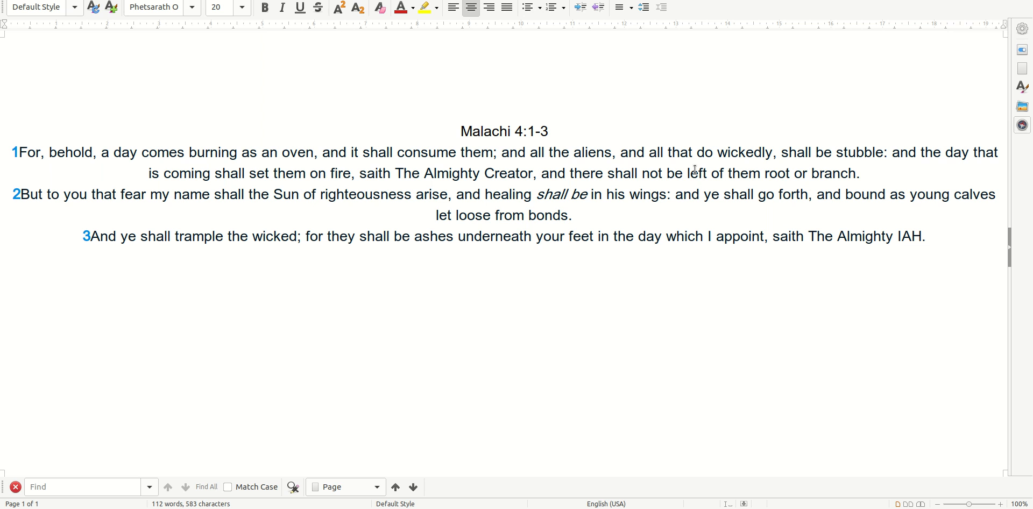
{"action": "left_click", "coordinate": [924, 236]}
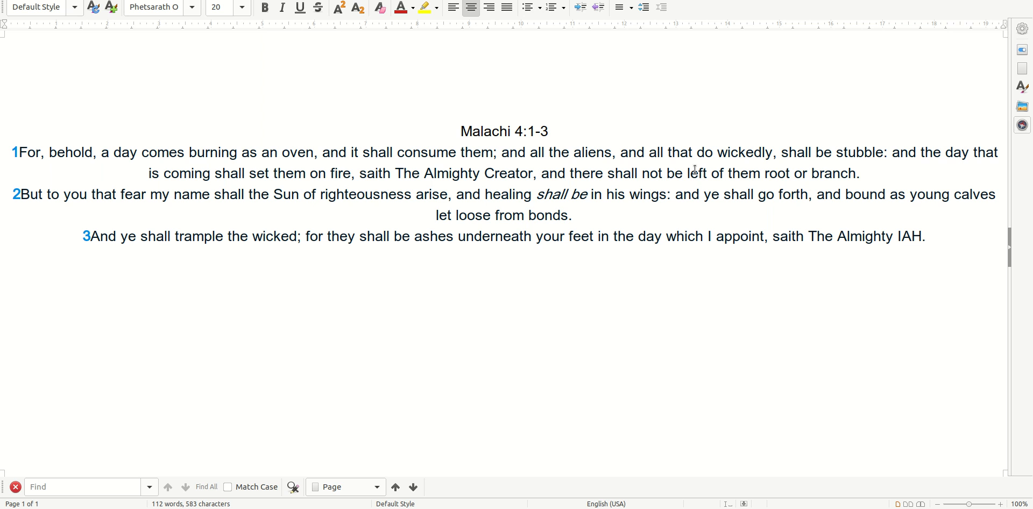
{"action": "left_click", "coordinate": [924, 236]}
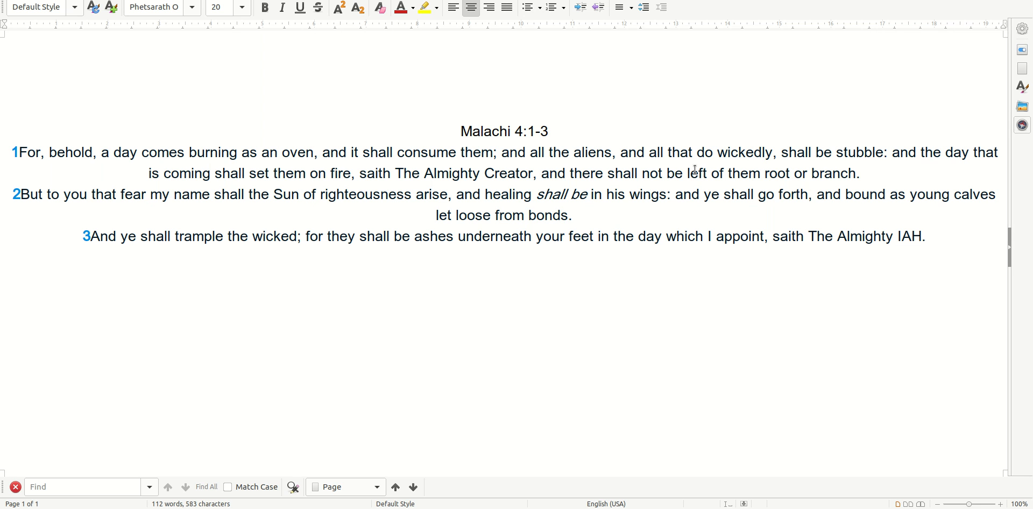
{"action": "left_click", "coordinate": [923, 236]}
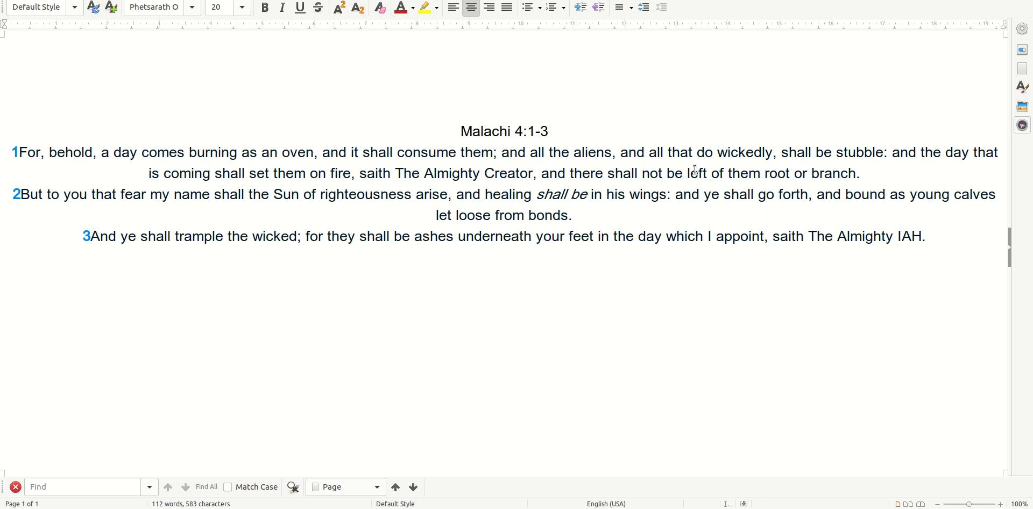
{"action": "left_click", "coordinate": [923, 236]}
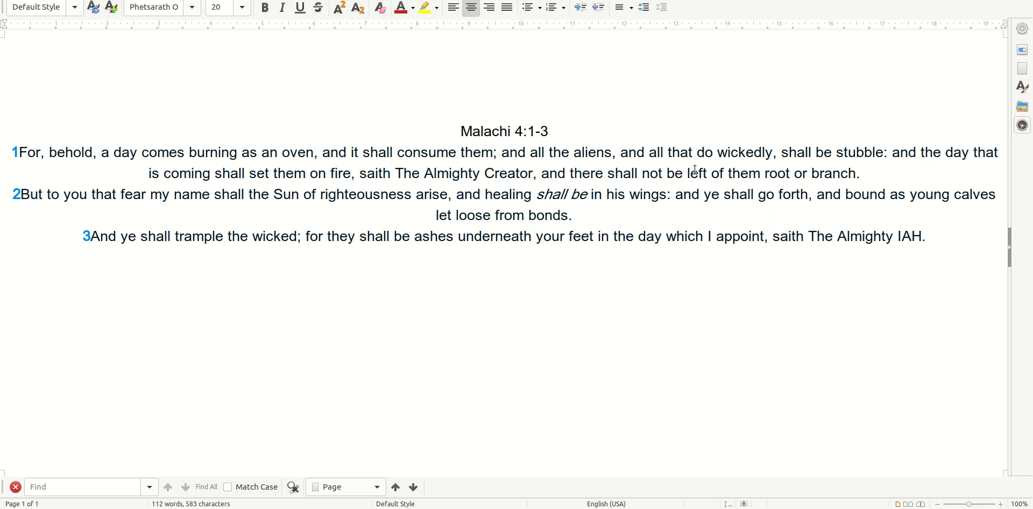
{"action": "left_click", "coordinate": [923, 235]}
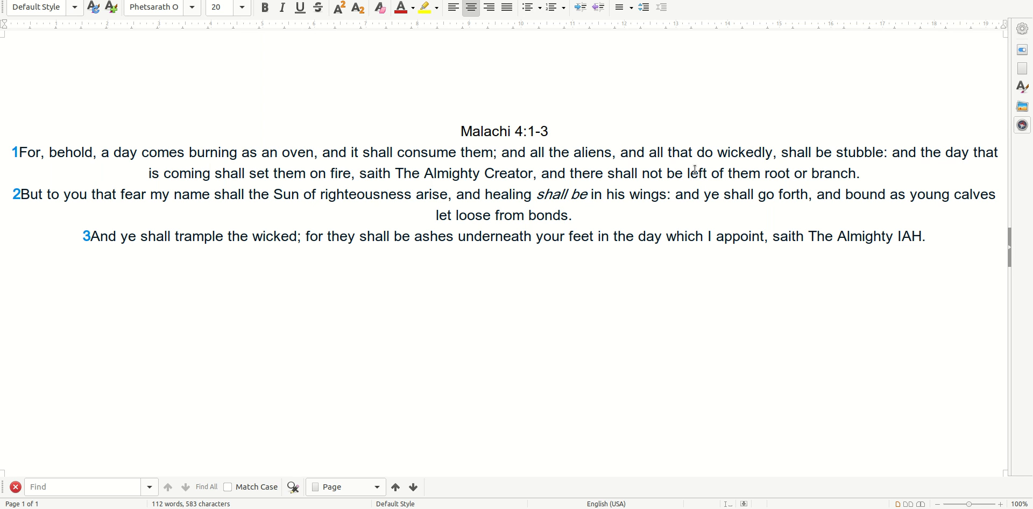
{"action": "left_click", "coordinate": [924, 236]}
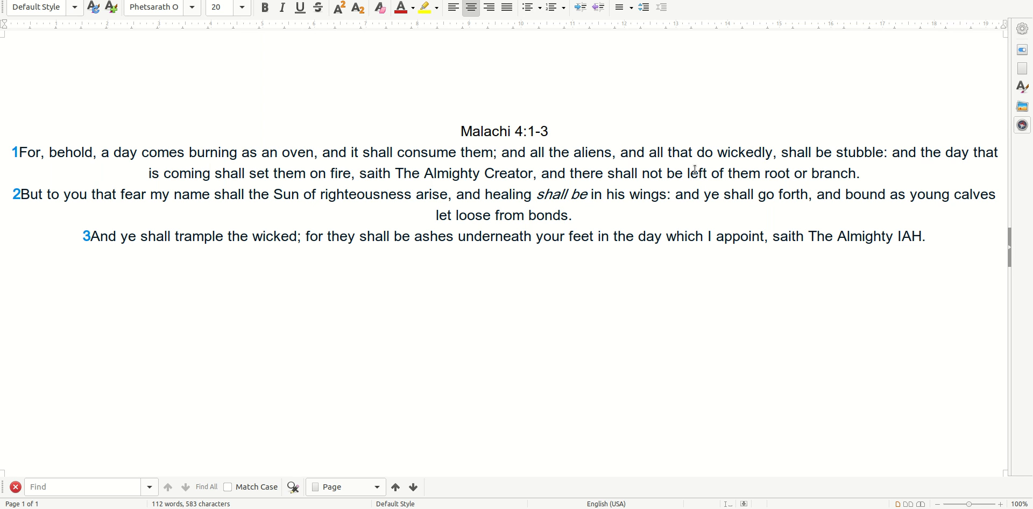
{"action": "left_click", "coordinate": [923, 236]}
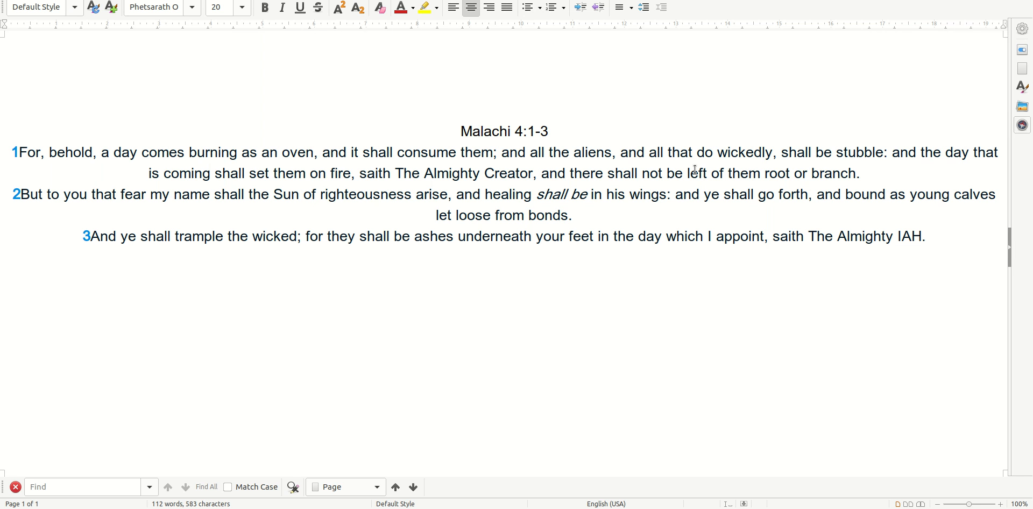
{"action": "left_click", "coordinate": [924, 236]}
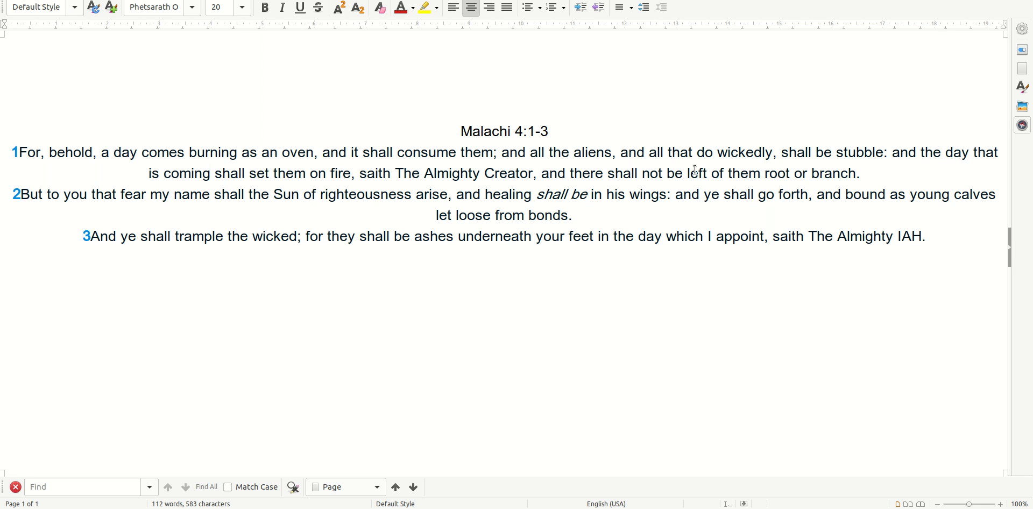
{"action": "left_click", "coordinate": [924, 236]}
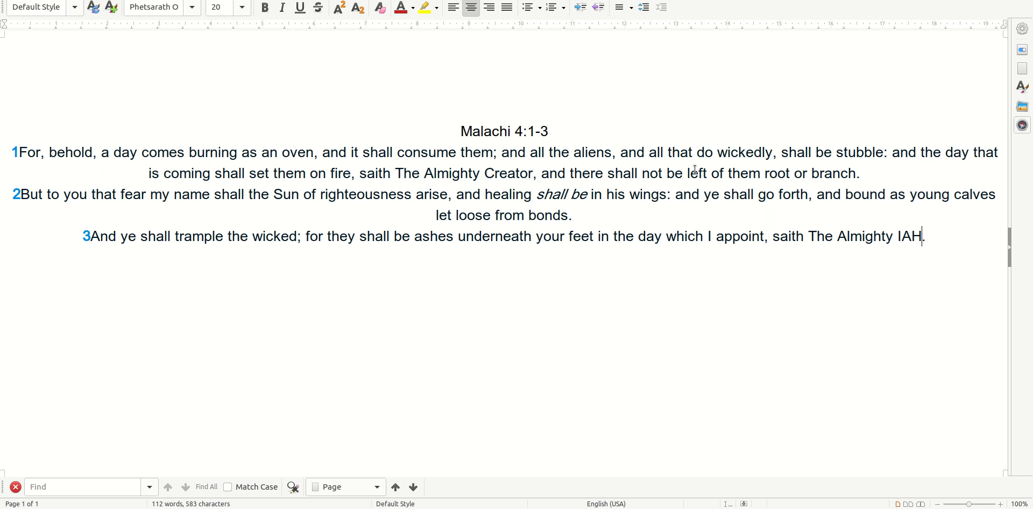